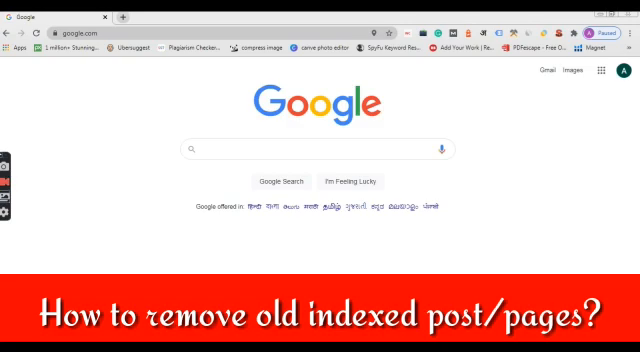
# Search Google for "site:indianenglish.in" to list the site's indexed pages
pyautogui.click(320, 148)
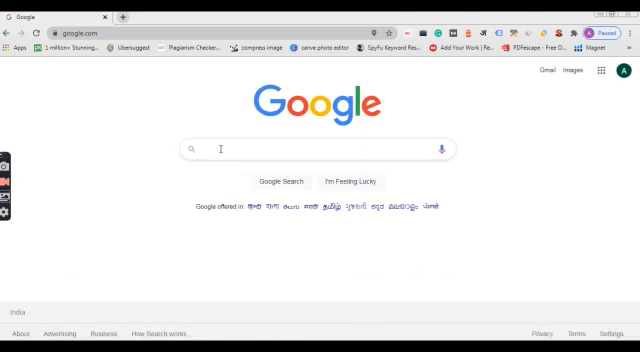
pyautogui.click(320, 148)
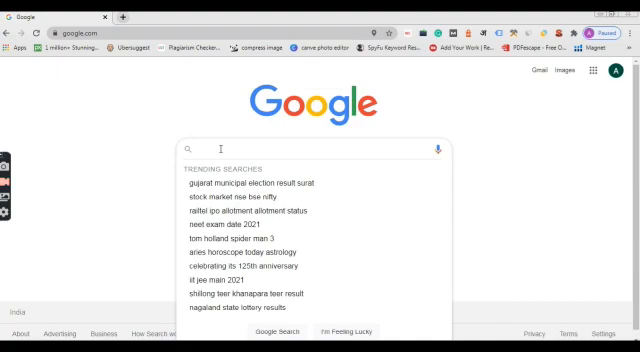
pyautogui.write('sit')
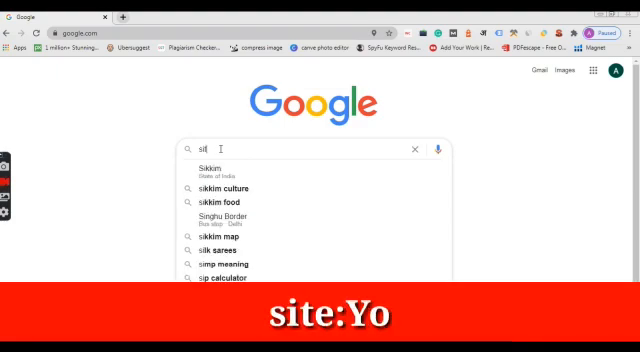
pyautogui.write('e')
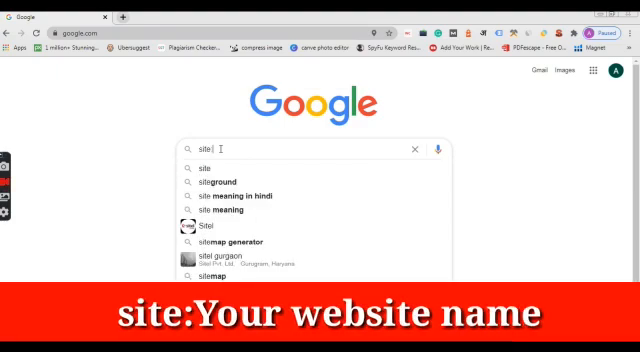
pyautogui.write('i:d')
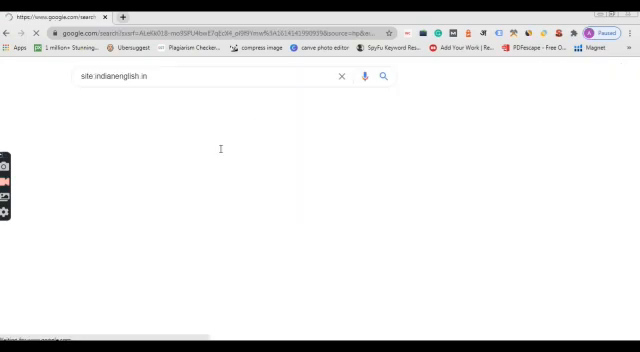
pyautogui.click(384, 78)
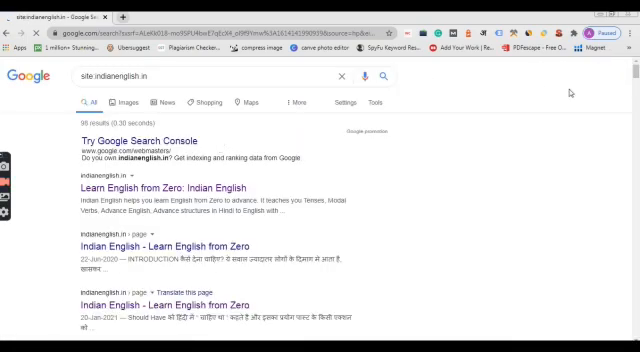
pyautogui.scroll(-3)
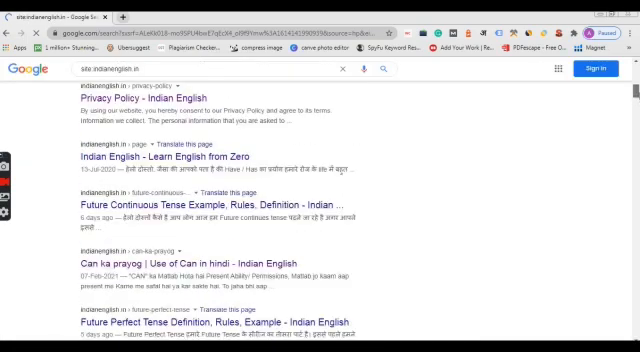
pyautogui.scroll(-3)
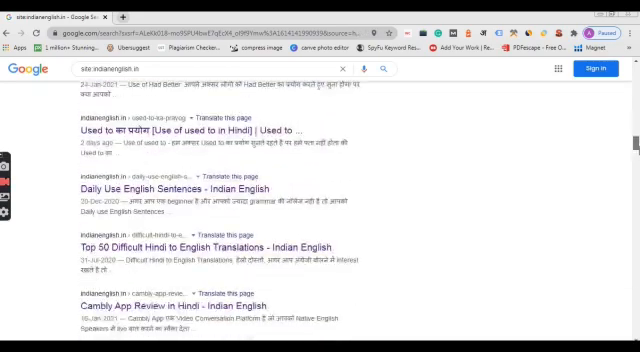
pyautogui.scroll(-3)
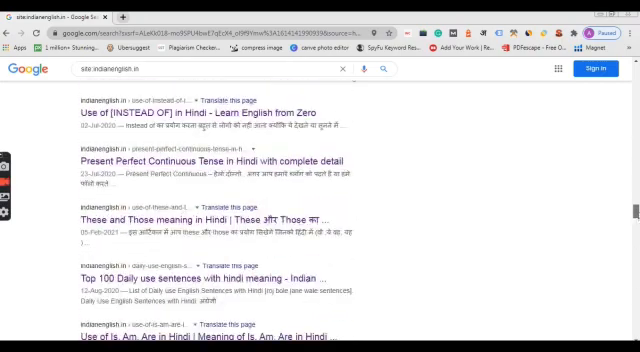
pyautogui.scroll(-3)
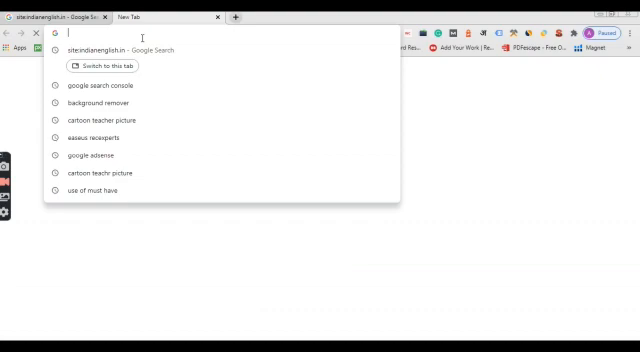
# Go to search.google.com/search-console in a new tab and start signing in with the email
pyautogui.click(96, 84)
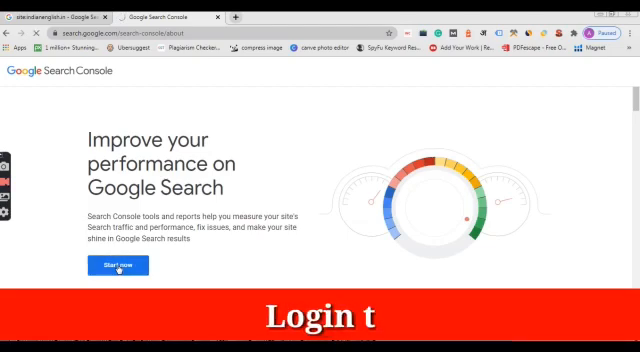
pyautogui.click(118, 264)
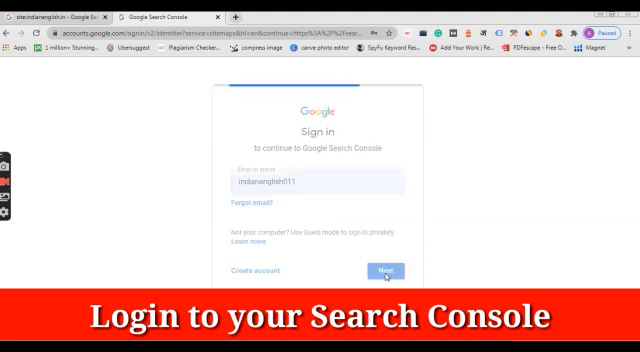
pyautogui.click(384, 272)
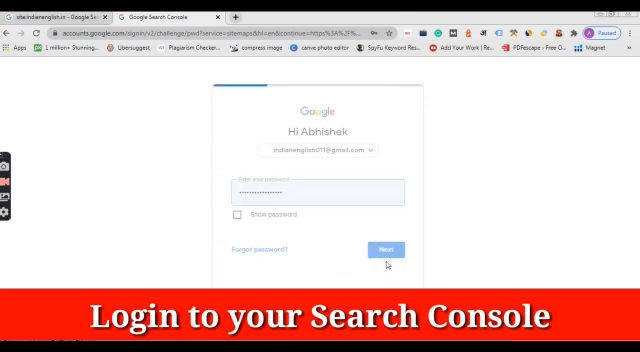
# Enter the account password to finish signing in to Search Console
pyautogui.click(384, 248)
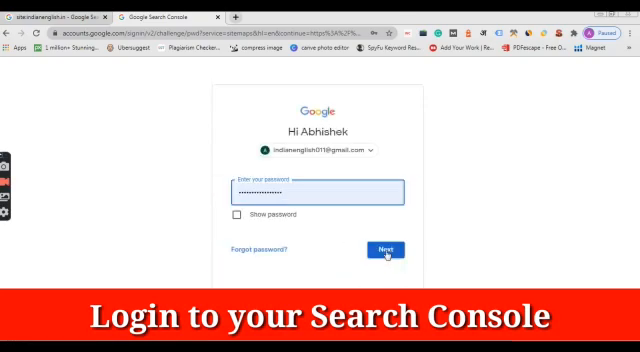
pyautogui.click(384, 250)
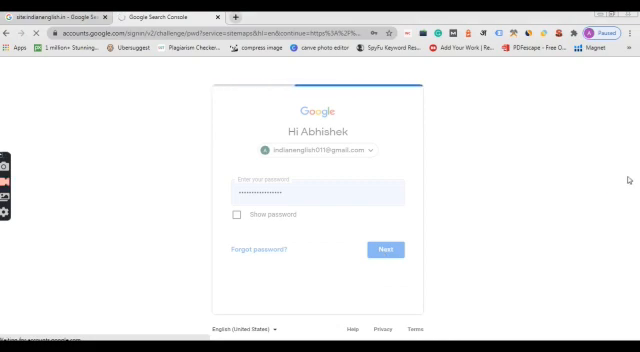
pyautogui.click(384, 248)
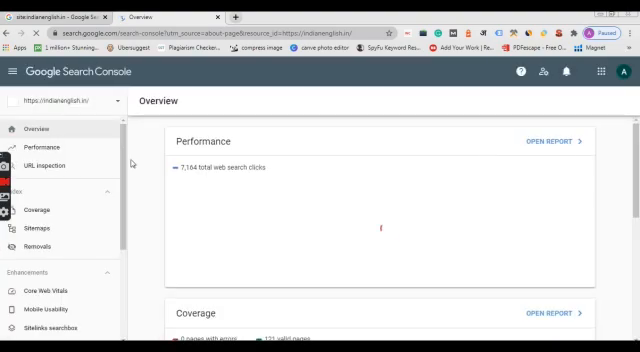
# Go to Removals under Index in the sidebar for the indianenglish.in property
pyautogui.click(54, 168)
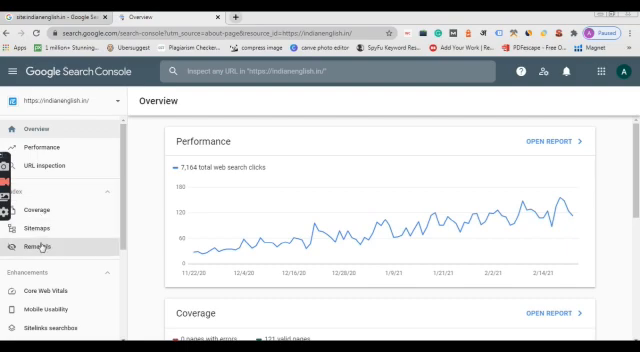
pyautogui.click(38, 242)
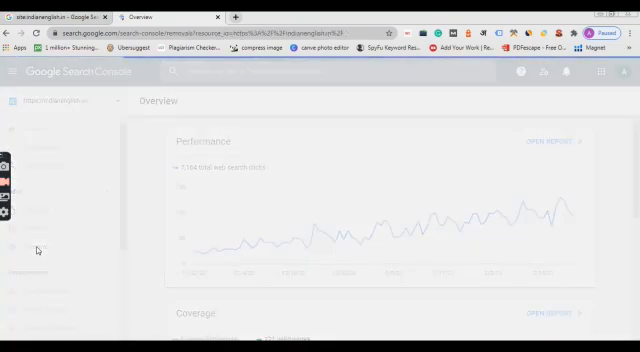
# Create a new request with the old page URL and confirm Submit Request for temporary removal
pyautogui.click(36, 246)
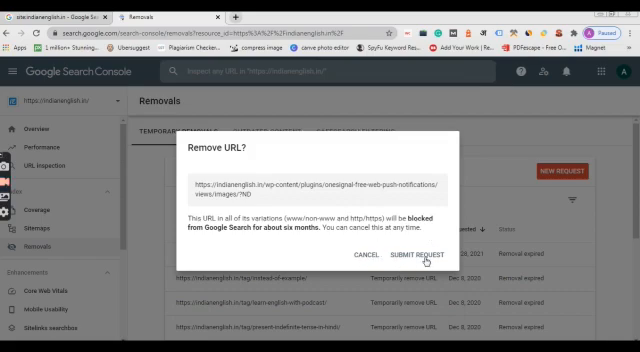
pyautogui.click(410, 256)
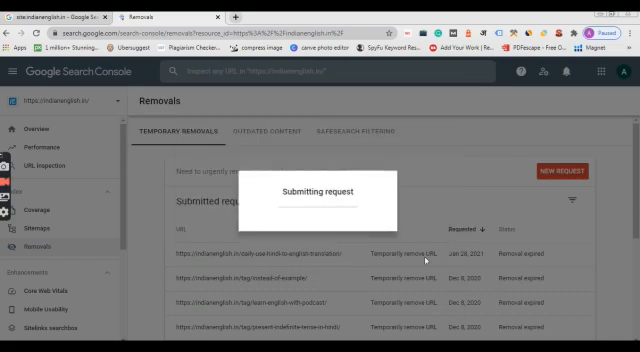